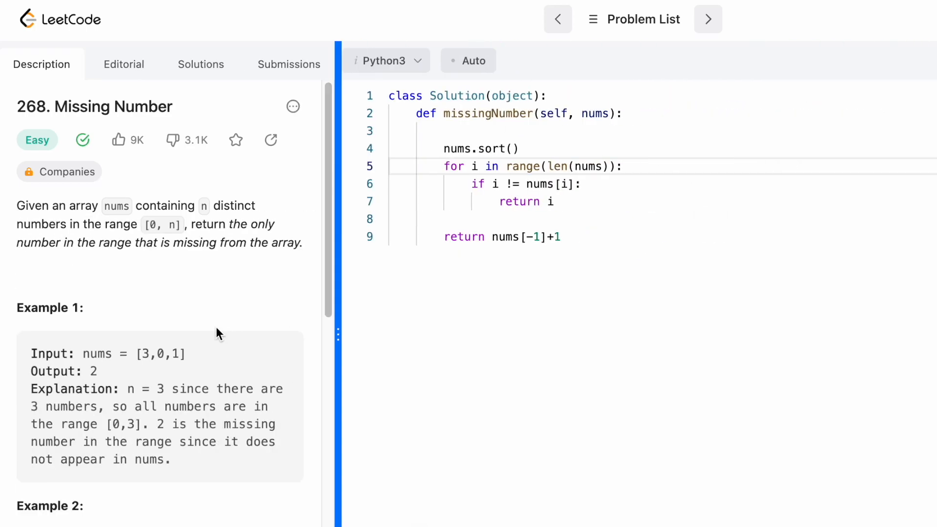
Collapse the description panel so the Missing Number solution code spans the full width.
{"action": "left_click", "coordinate": [338, 334]}
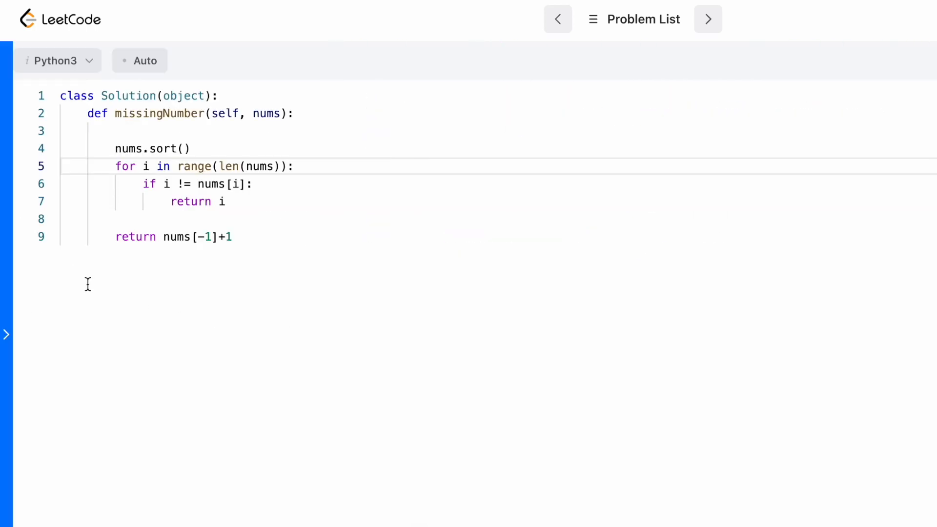